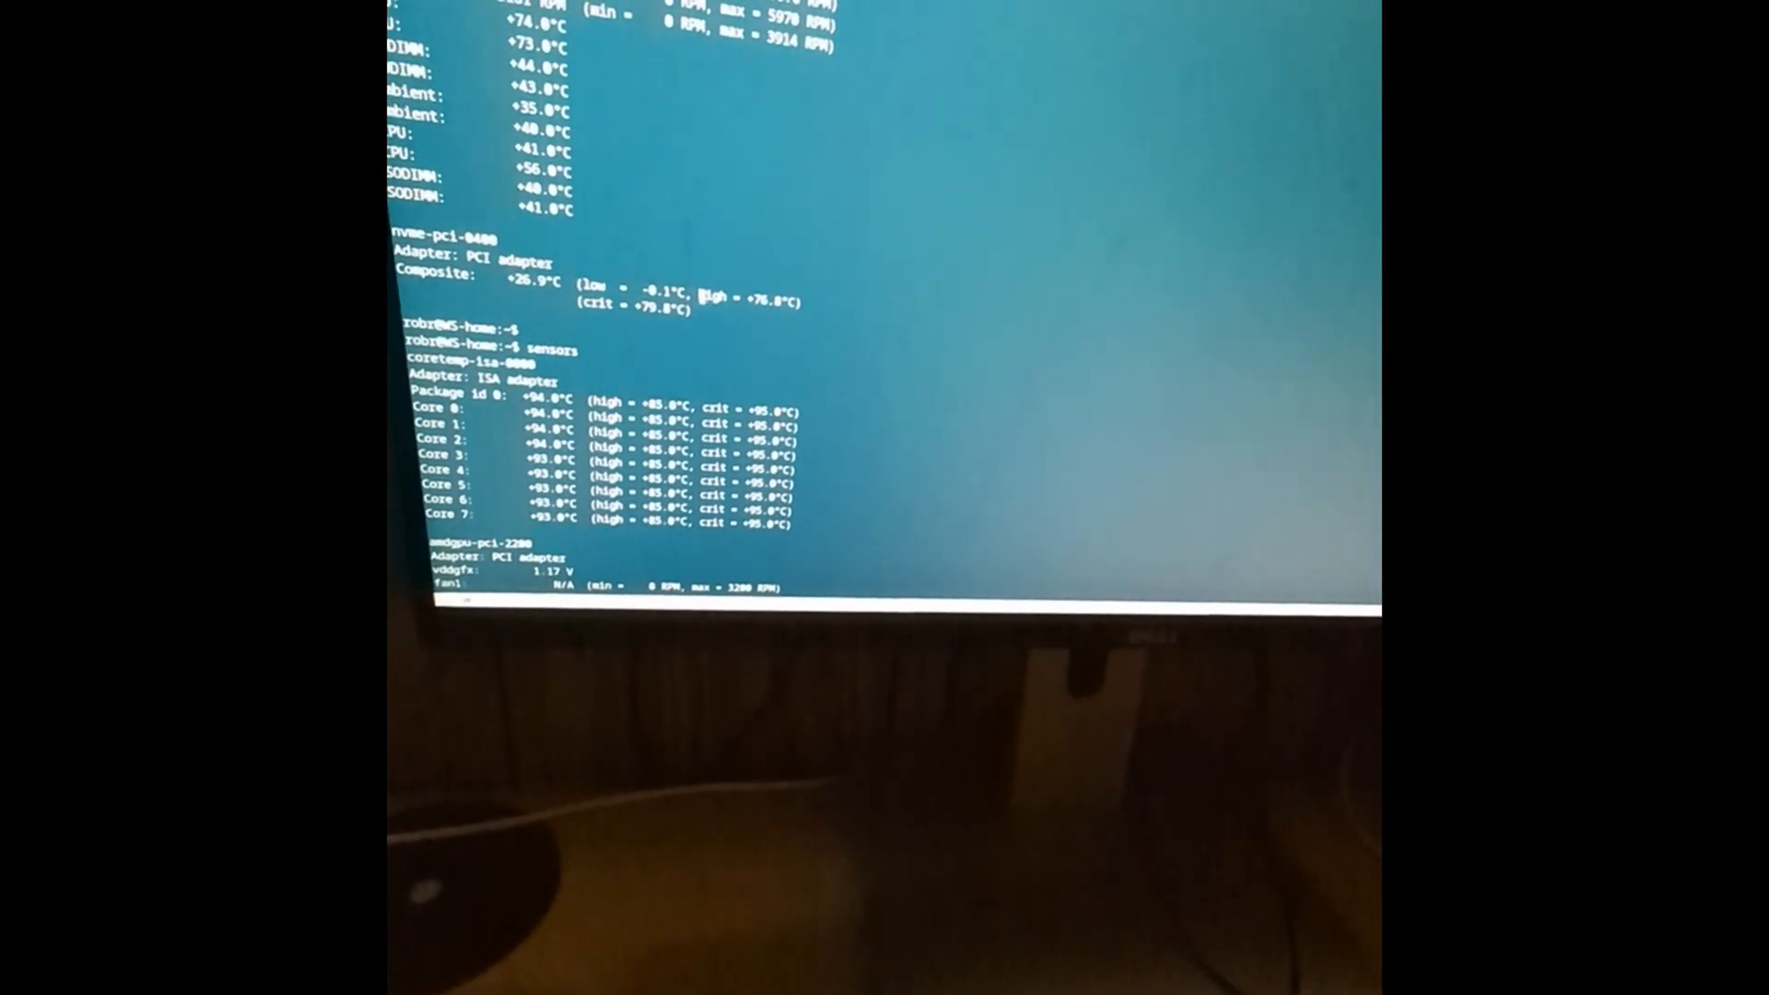
scroll("down", 3)
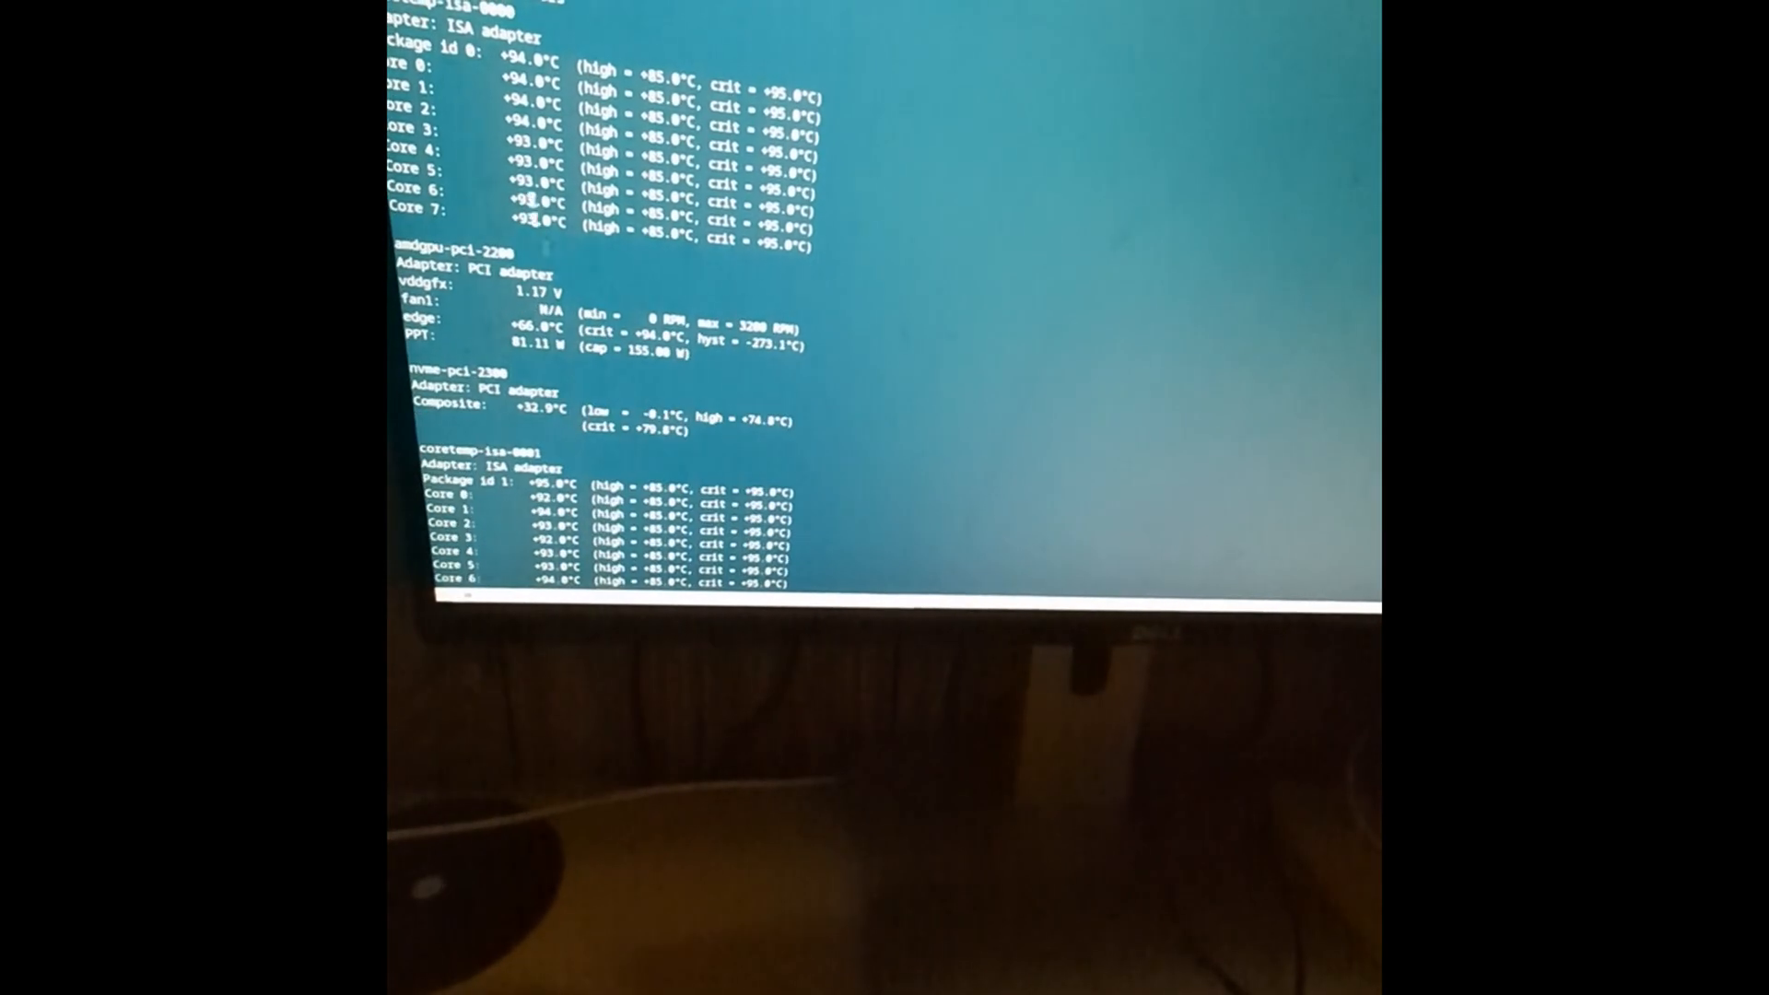
scroll("down", 3)
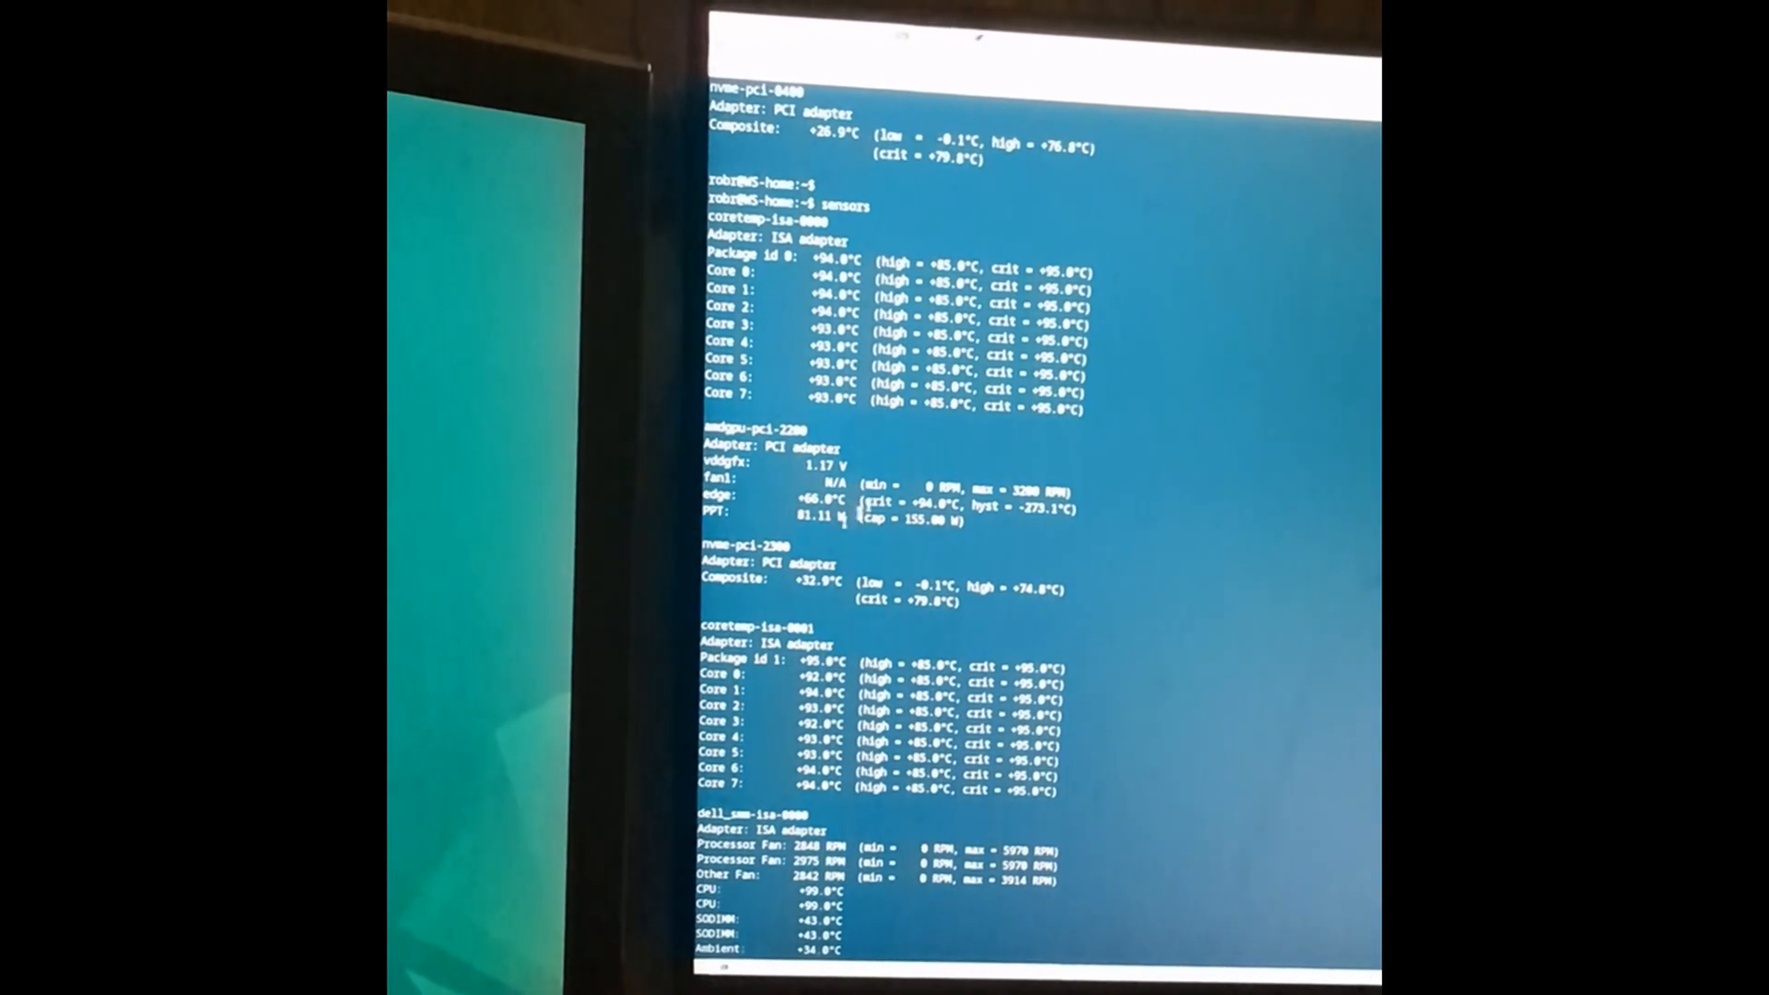
scroll("down", 3)
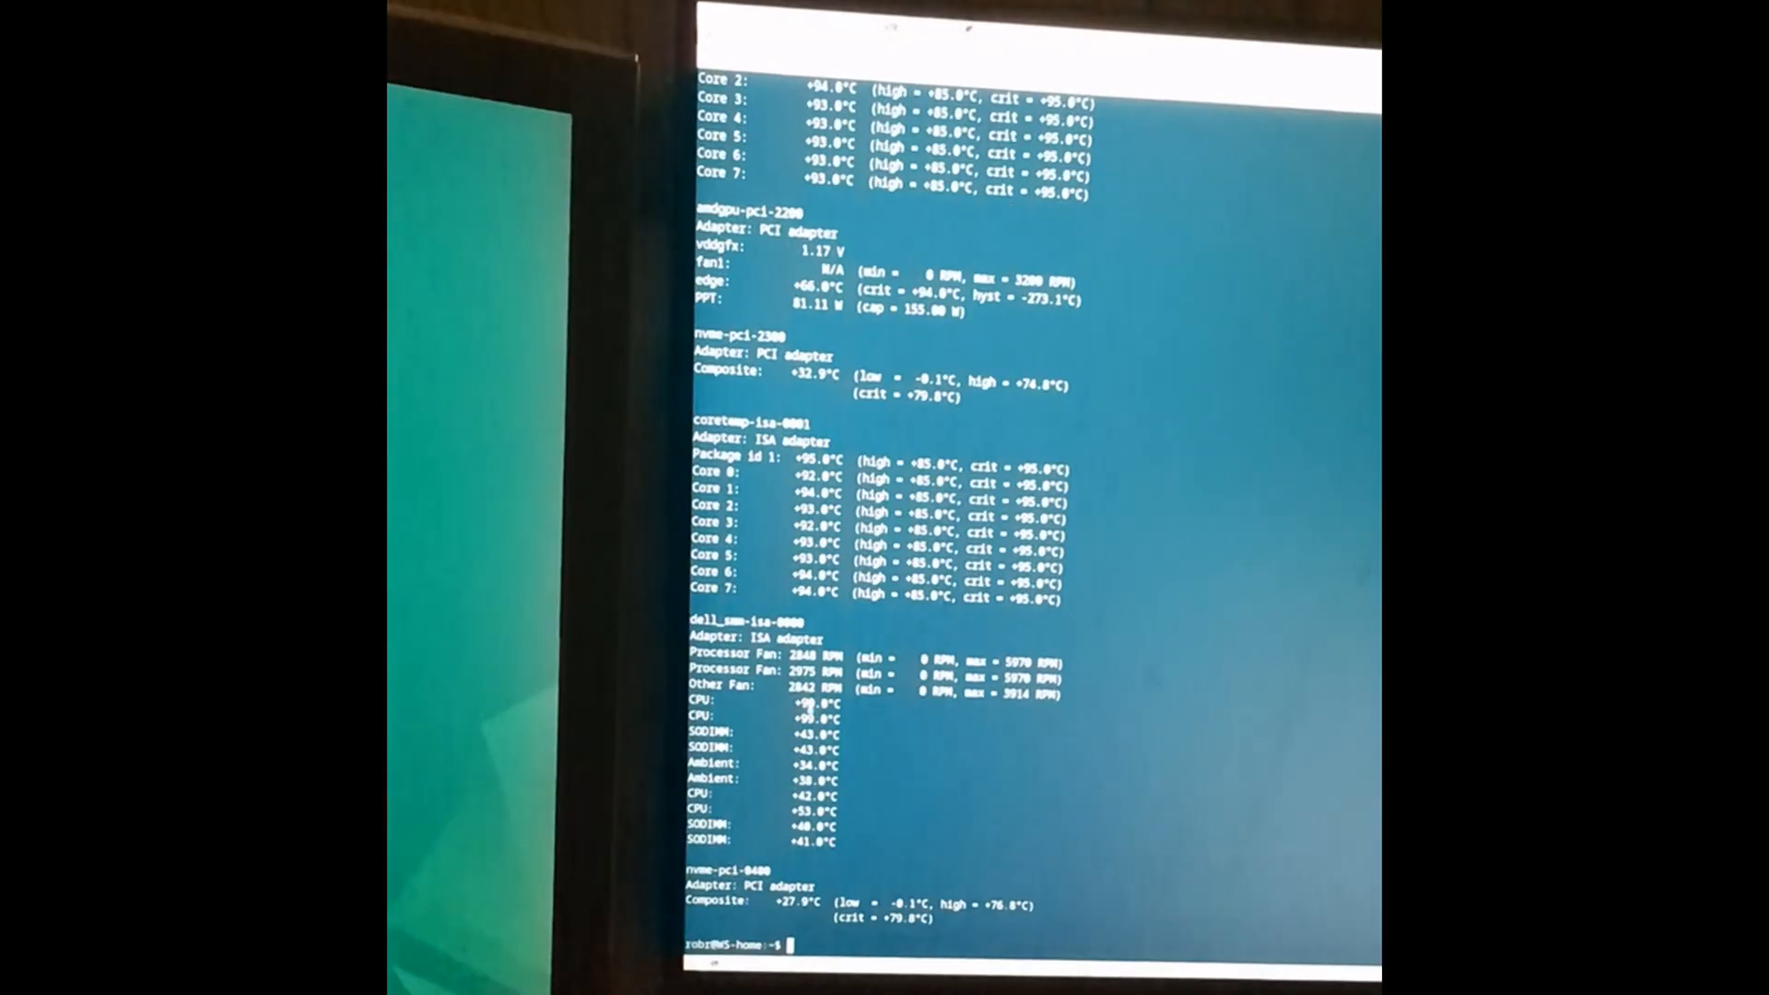